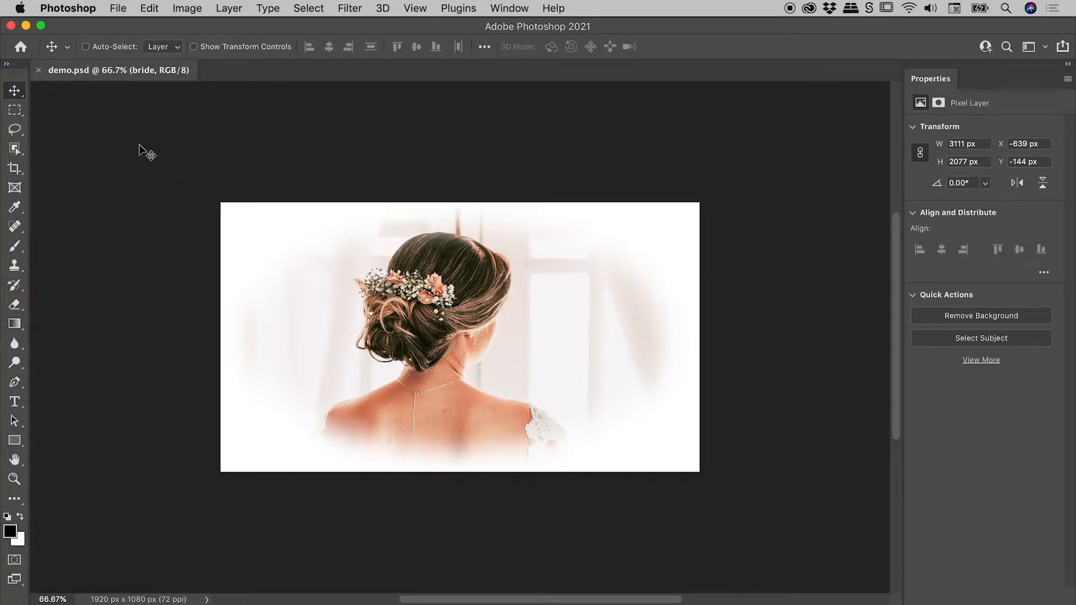
Step: Bring up the Photoshop application menu to reach Preferences > Interface
left_click(67, 8)
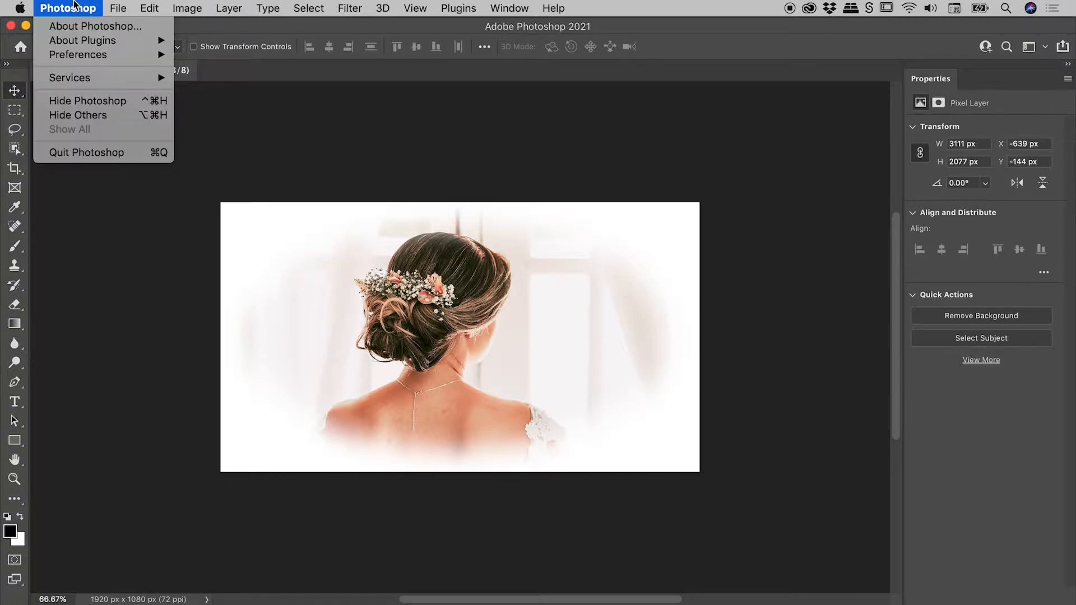
mouse_move(78, 54)
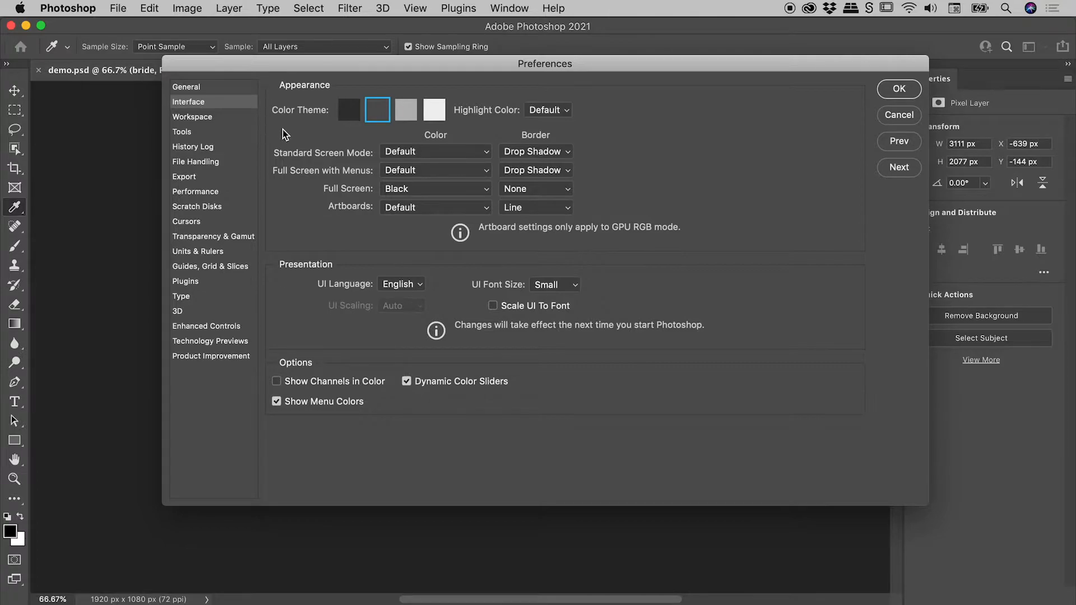
mouse_move(298, 120)
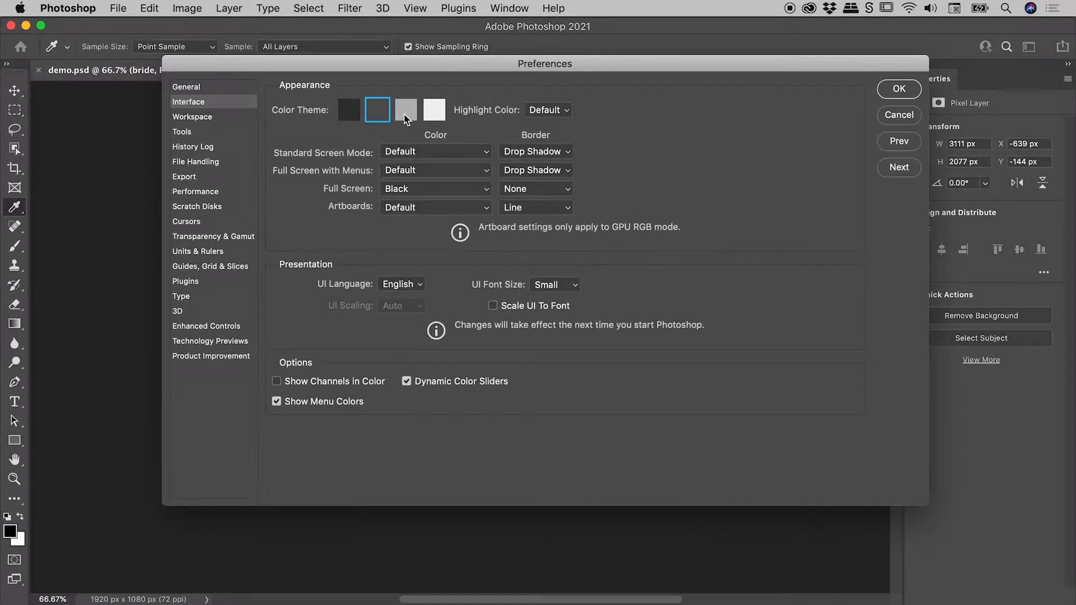
left_click(435, 110)
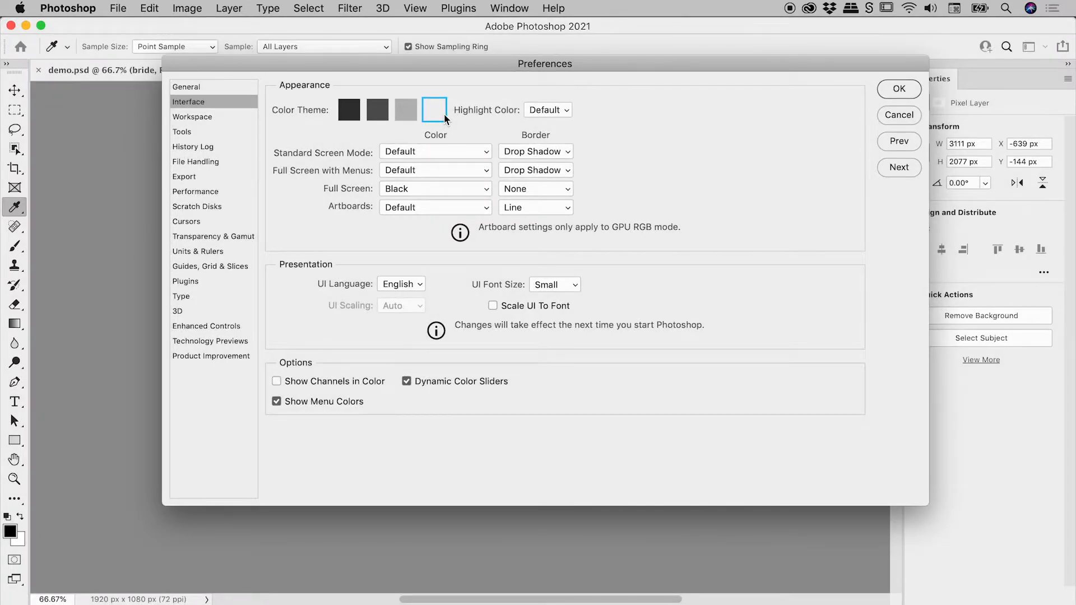
left_click(377, 109)
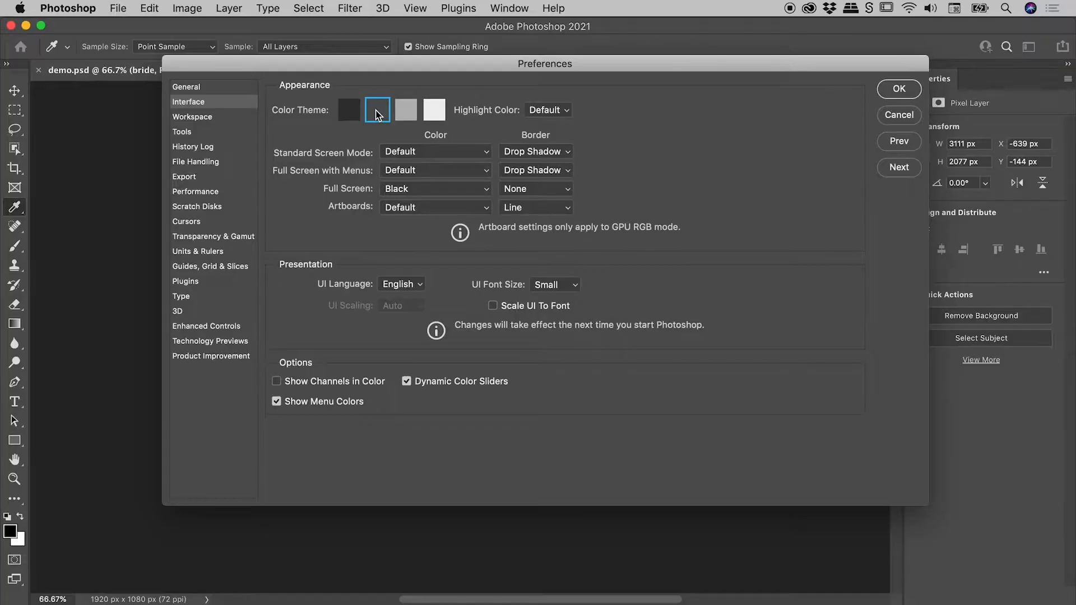
mouse_move(346, 132)
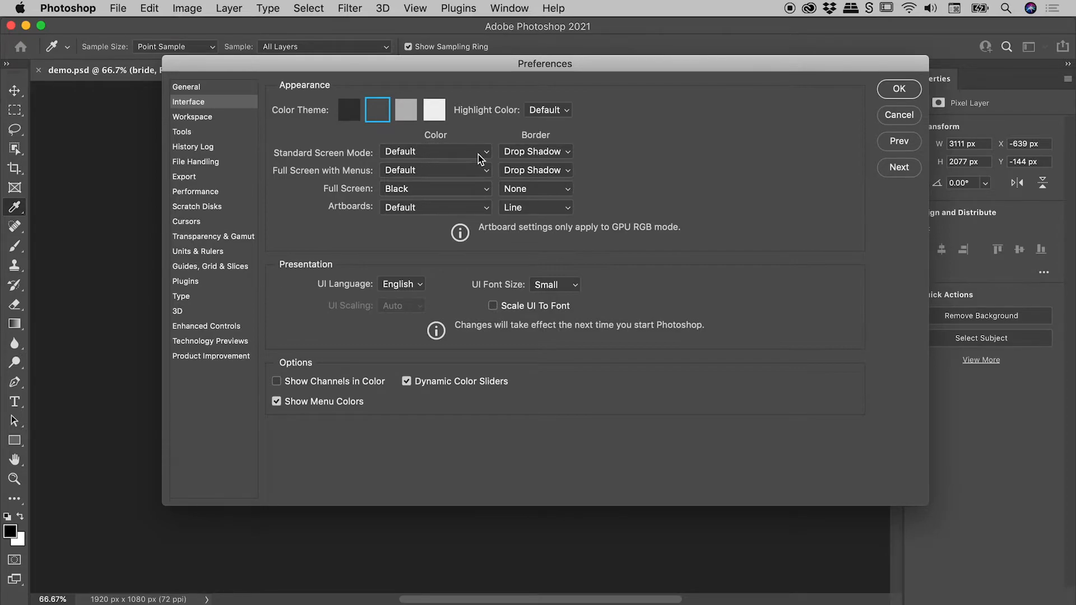
Step: Set Standard Screen Mode Color to Medium Gray and confirm the preferences
left_click(436, 152)
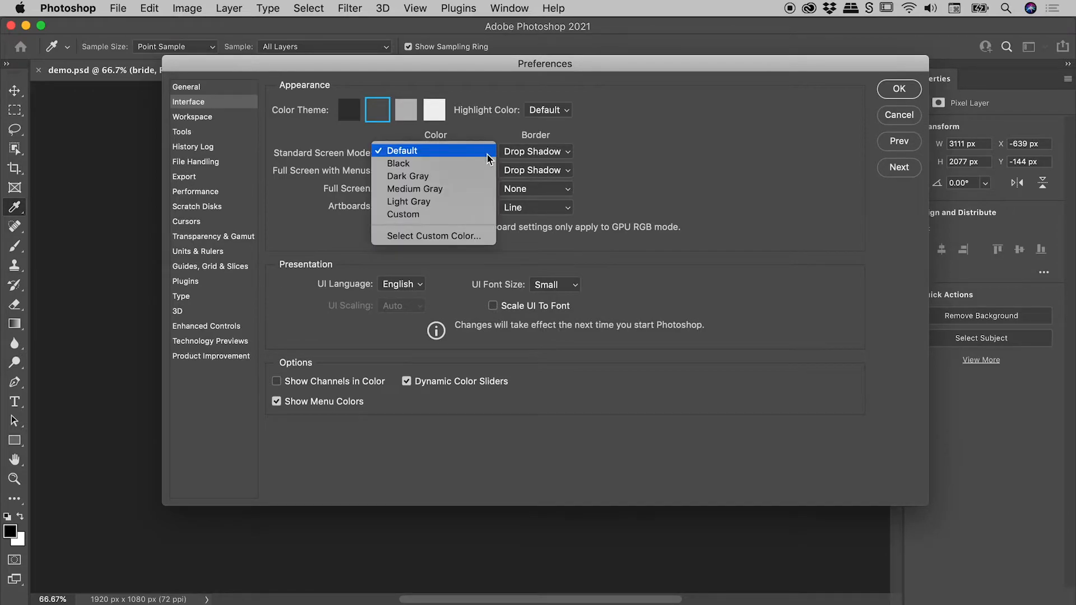
left_click(415, 189)
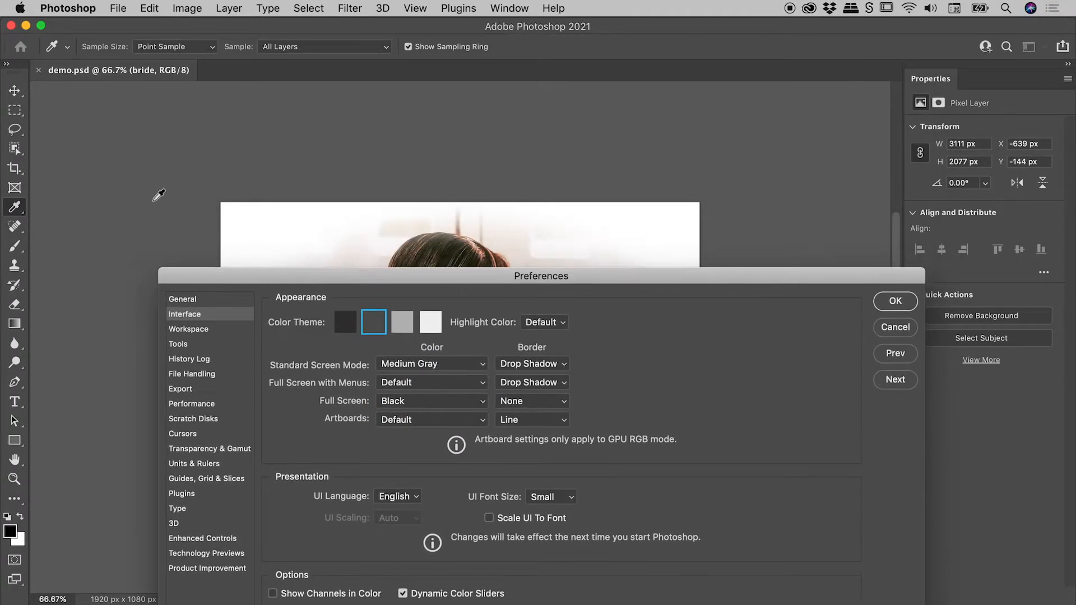
mouse_move(764, 195)
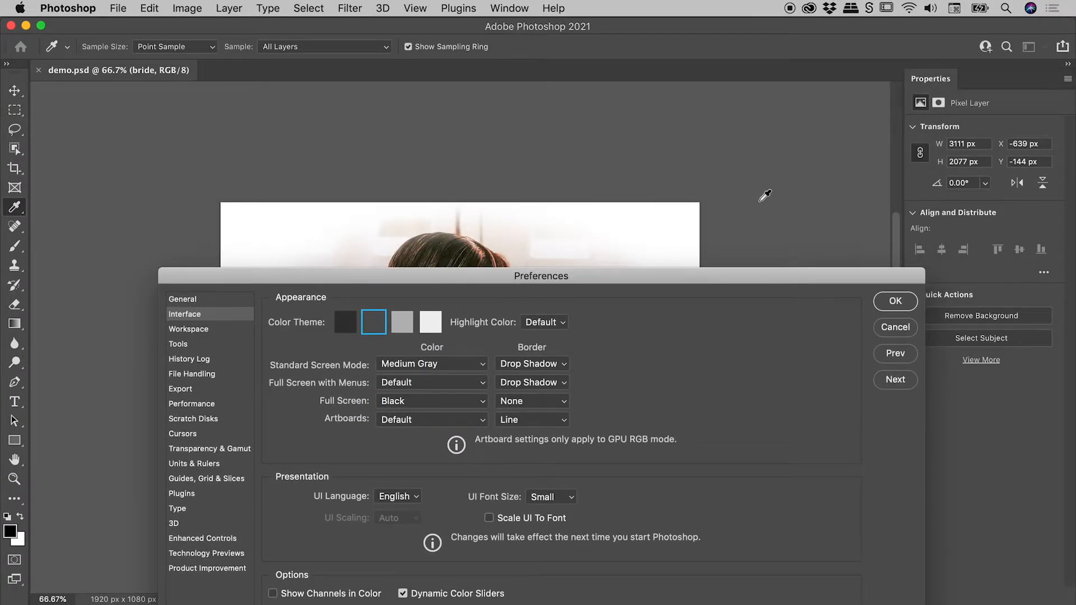
mouse_move(750, 262)
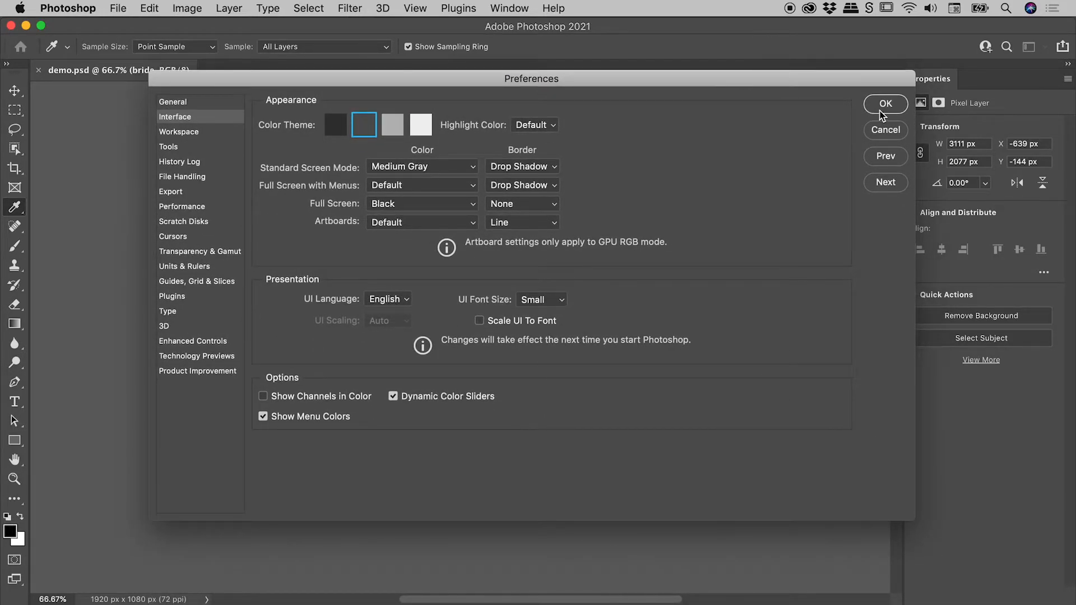
left_click(886, 103)
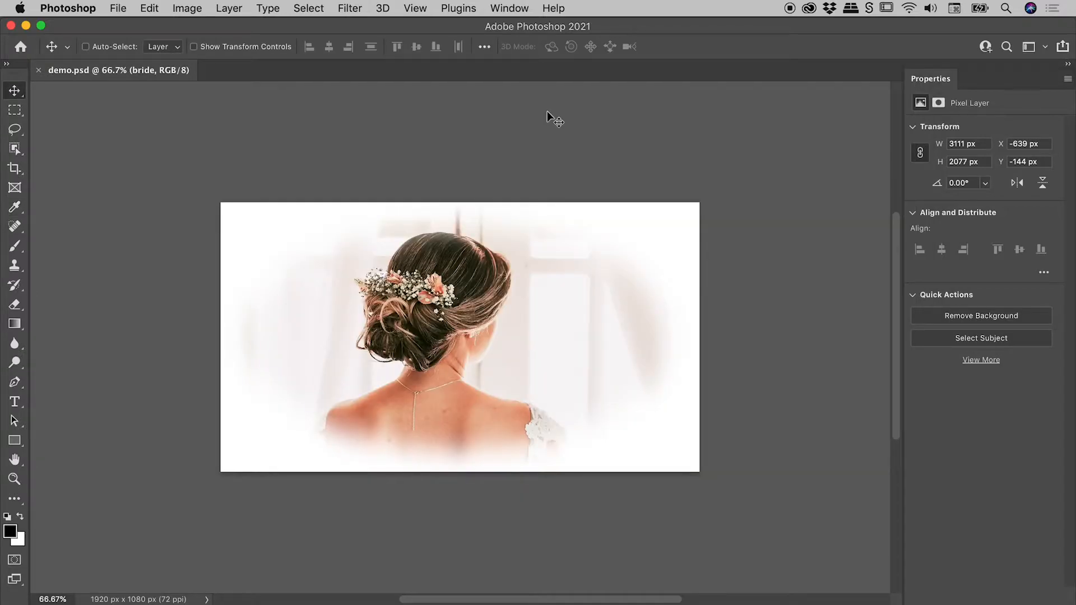
mouse_move(460, 130)
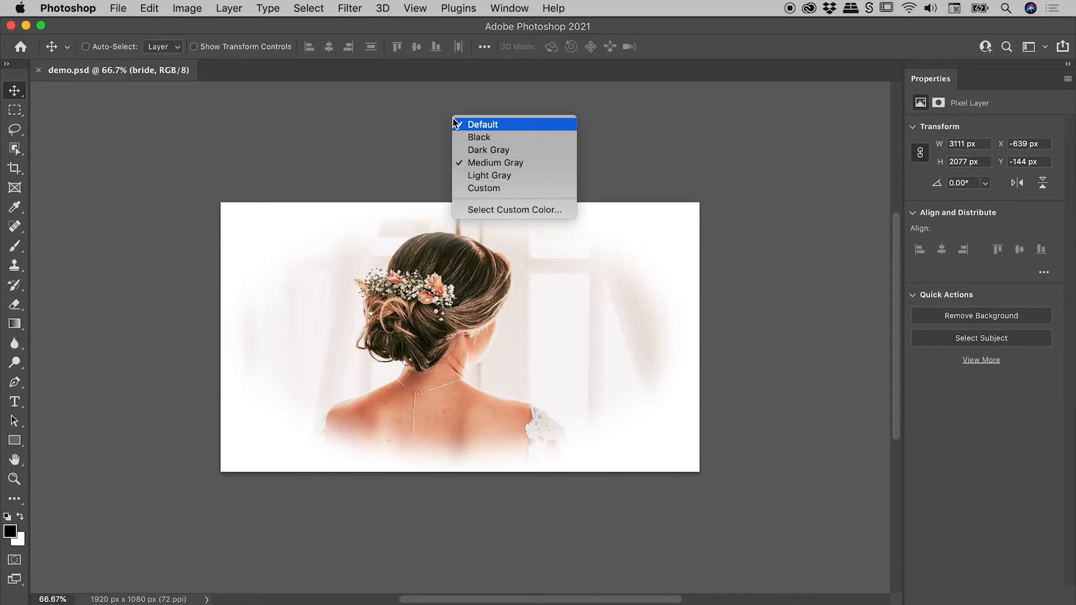
mouse_move(475, 137)
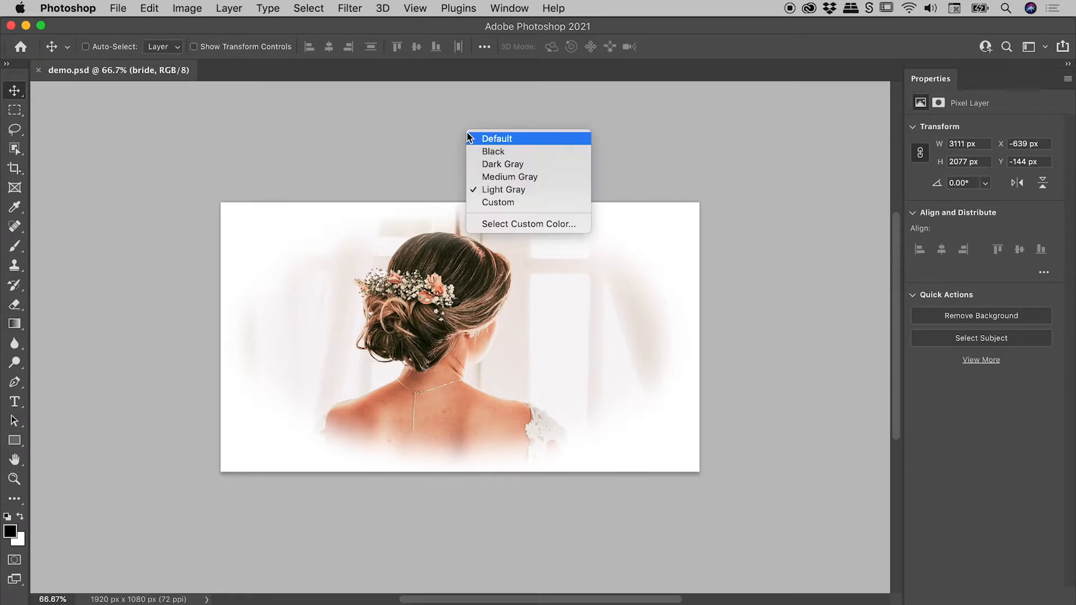
mouse_move(522, 202)
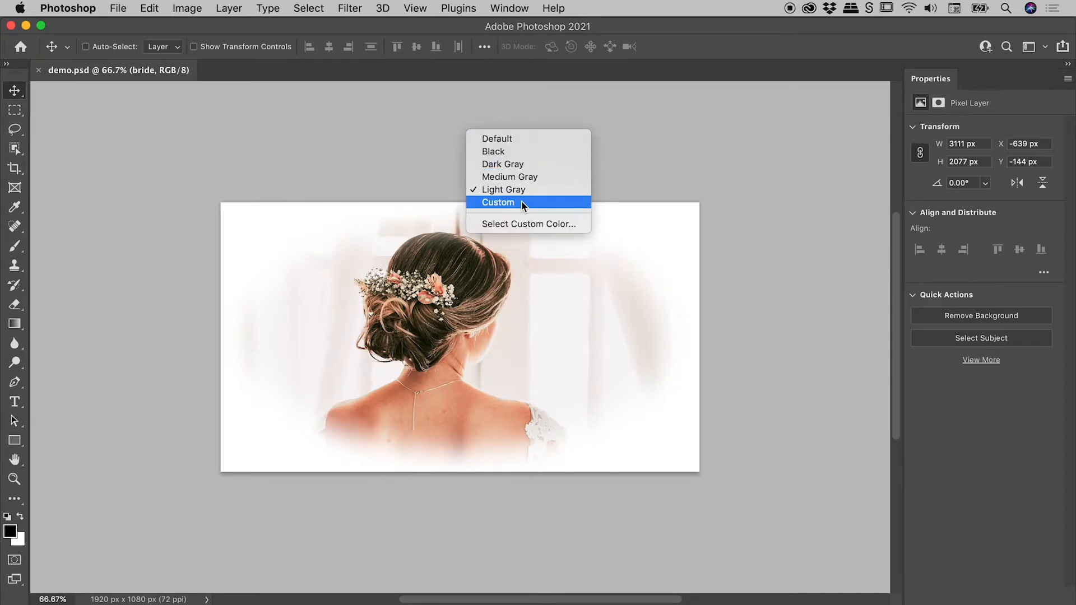
Step: Switch the pasteboard around the bride portrait to the custom blue colour
left_click(498, 202)
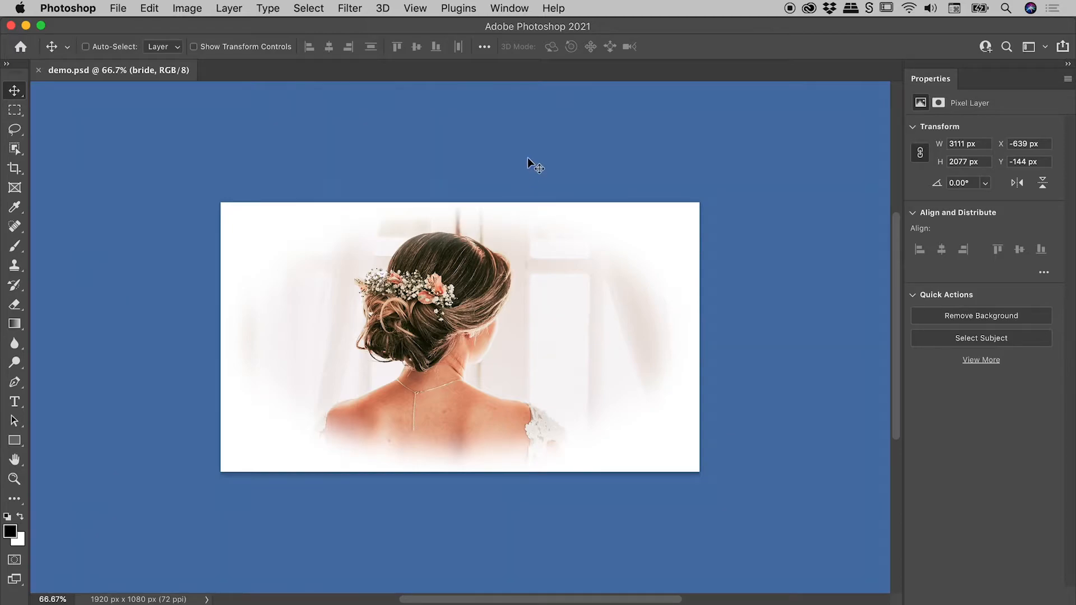
mouse_move(446, 152)
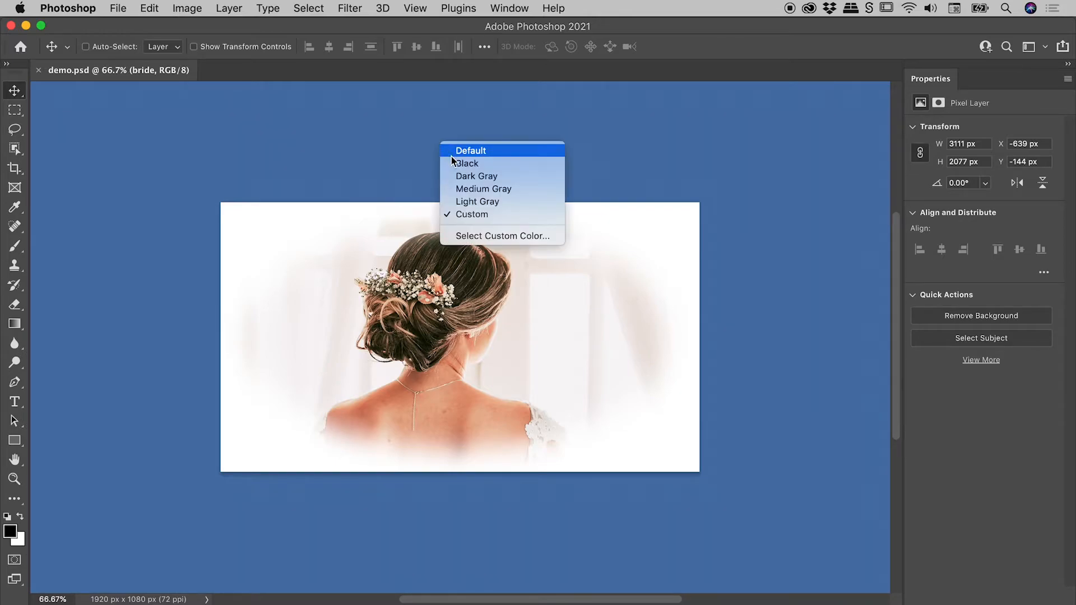
mouse_move(504, 236)
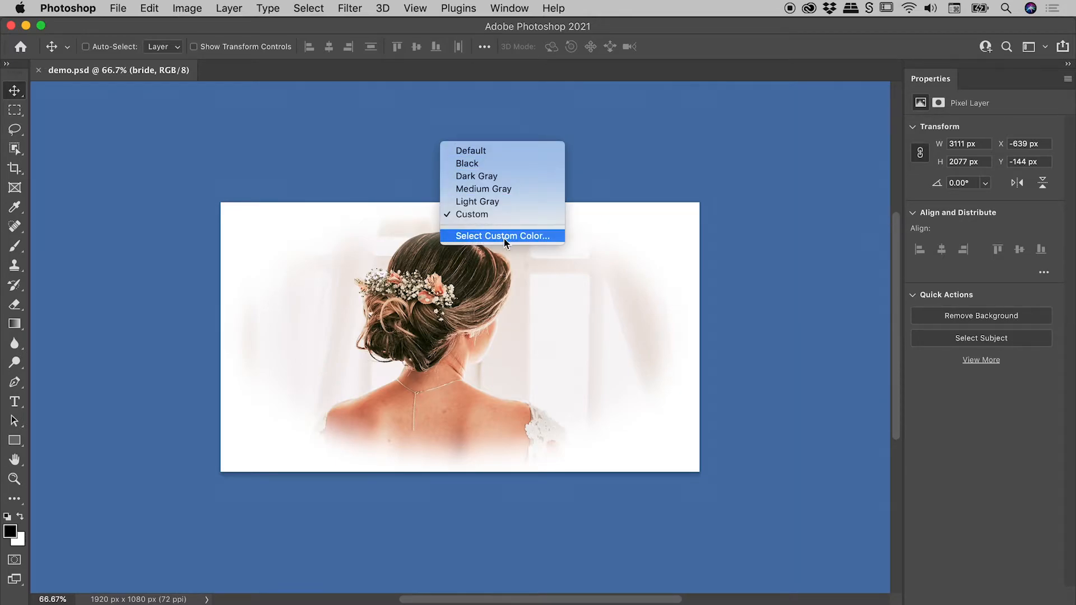
Step: Choose magenta #e913e7 as the custom canvas colour and confirm it
left_click(503, 237)
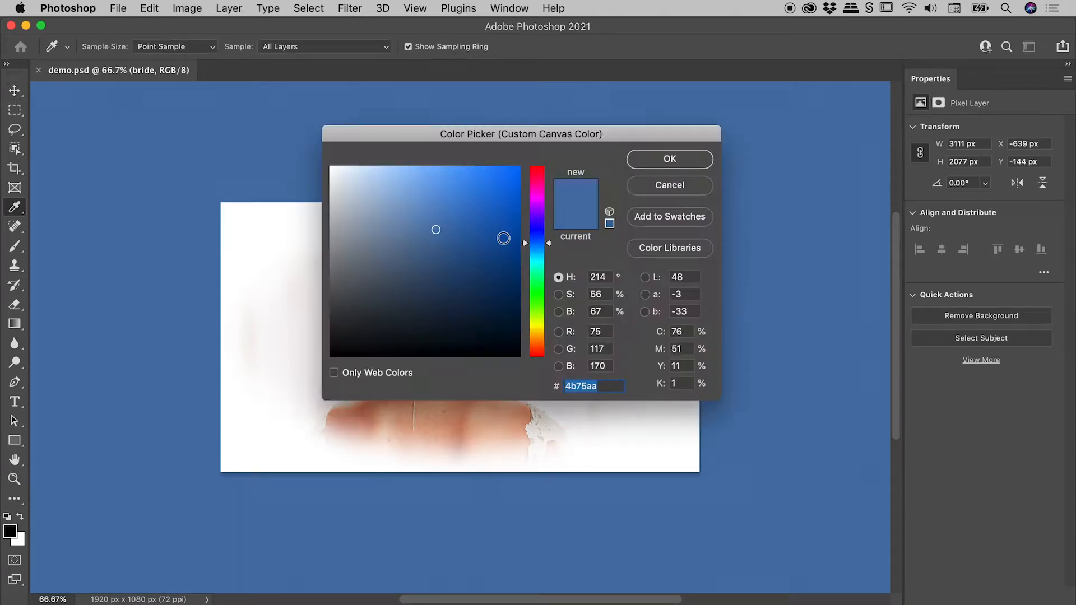
left_click(537, 185)
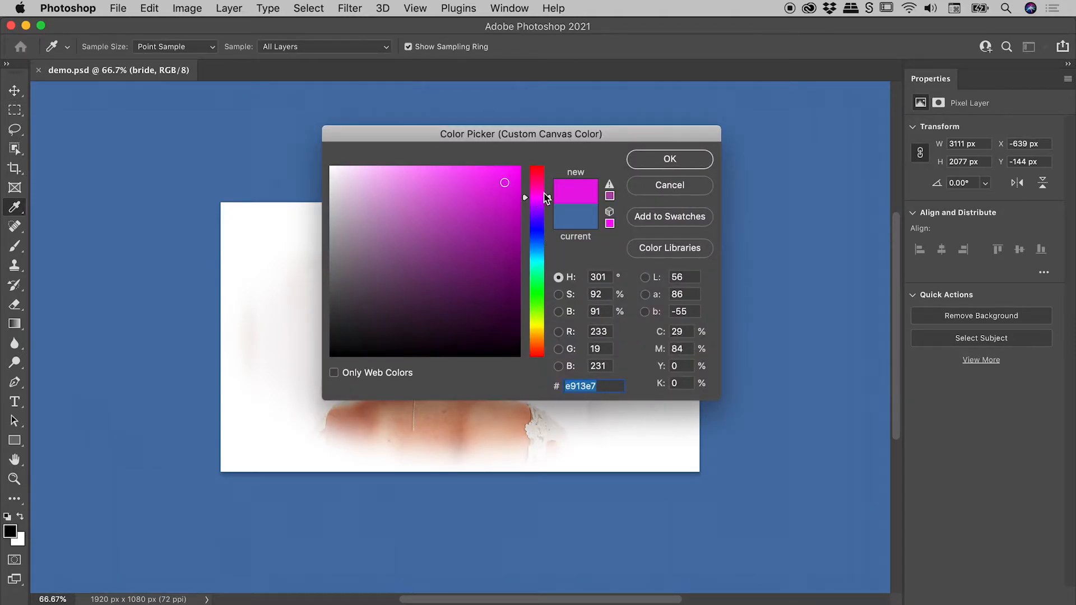
left_click(668, 159)
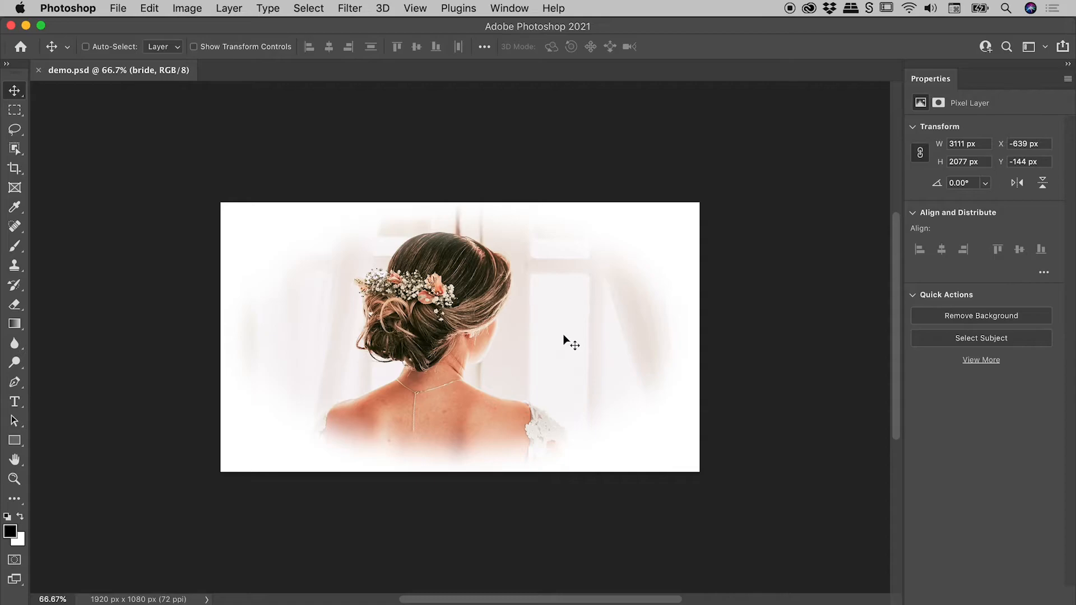
mouse_move(632, 234)
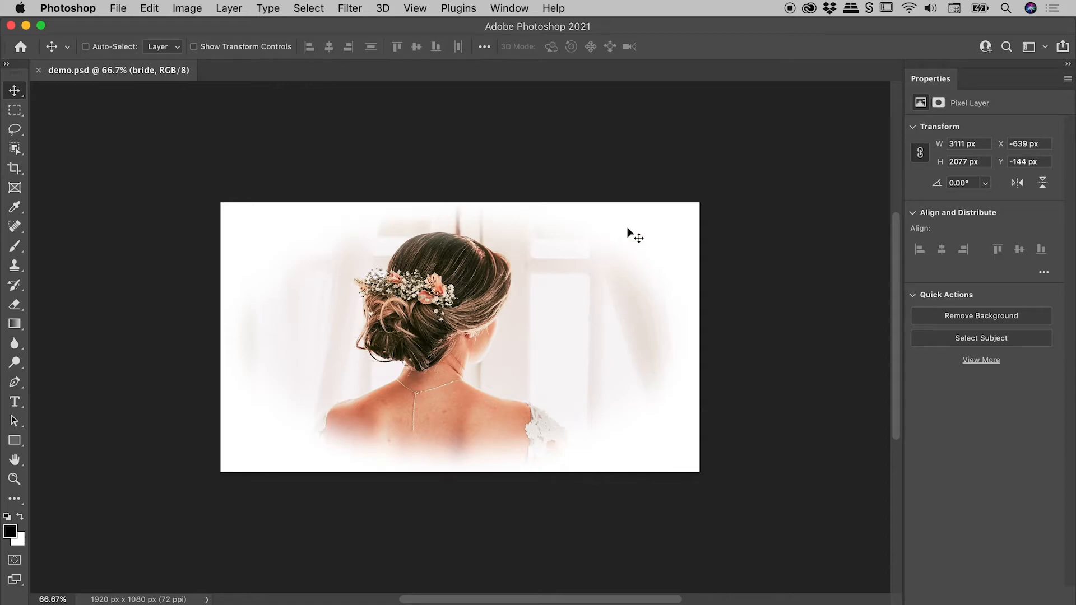
mouse_move(632, 220)
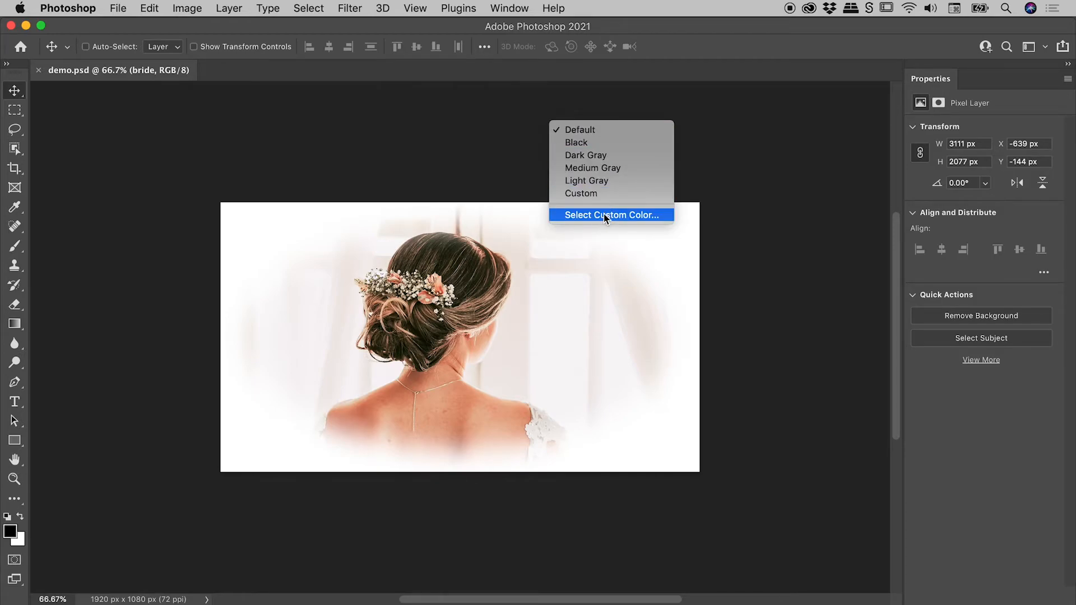
Step: Set the canvas colour to white #ffffff via the custom colour picker
left_click(609, 215)
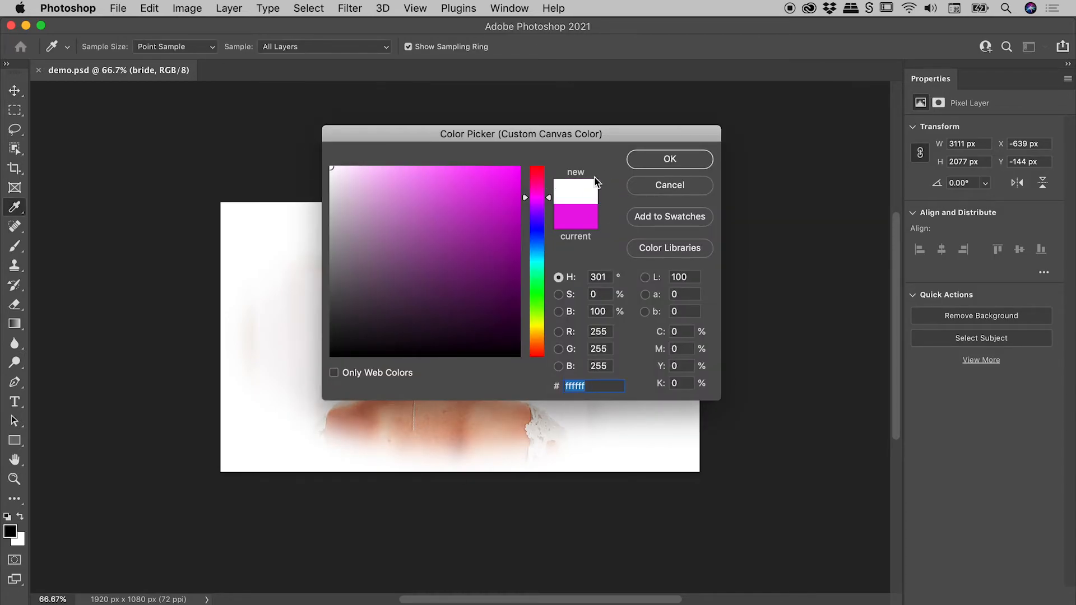
left_click(668, 158)
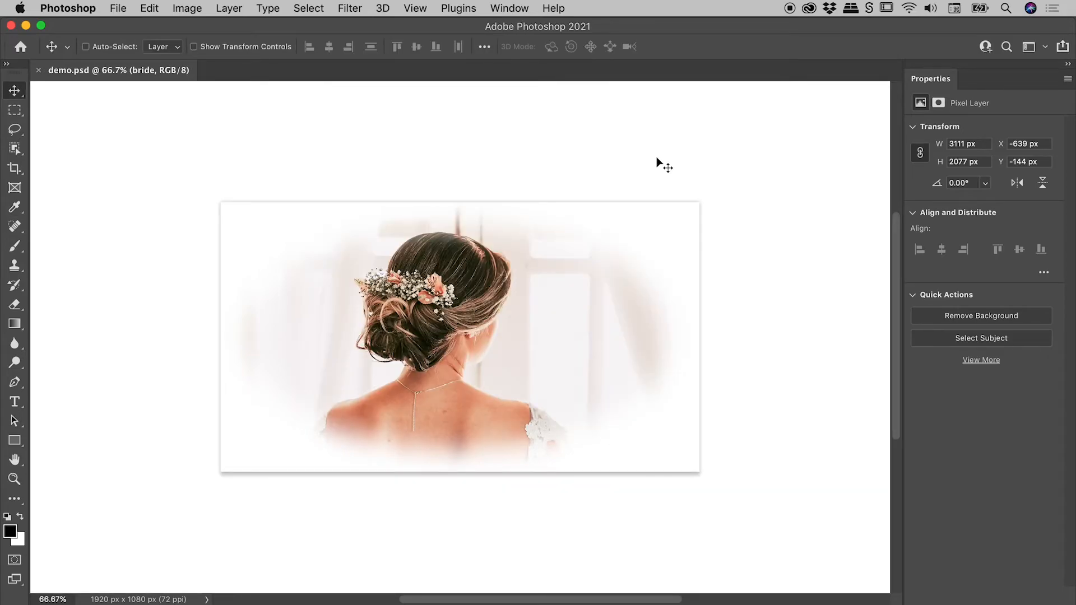
mouse_move(360, 210)
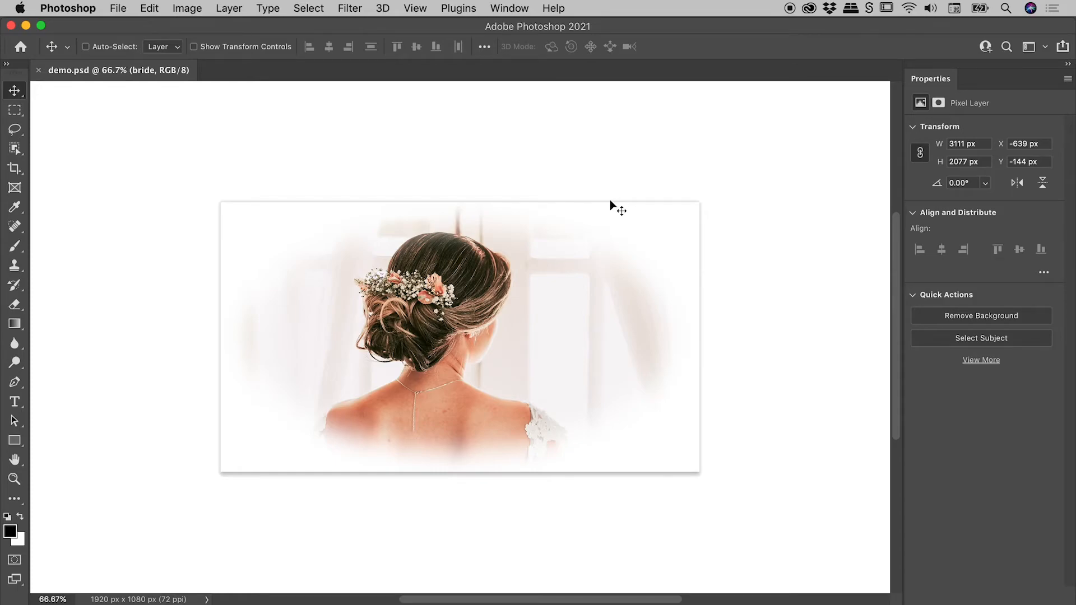
Step: In Interface preferences set Standard Screen Mode Border to None and confirm
left_click(68, 8)
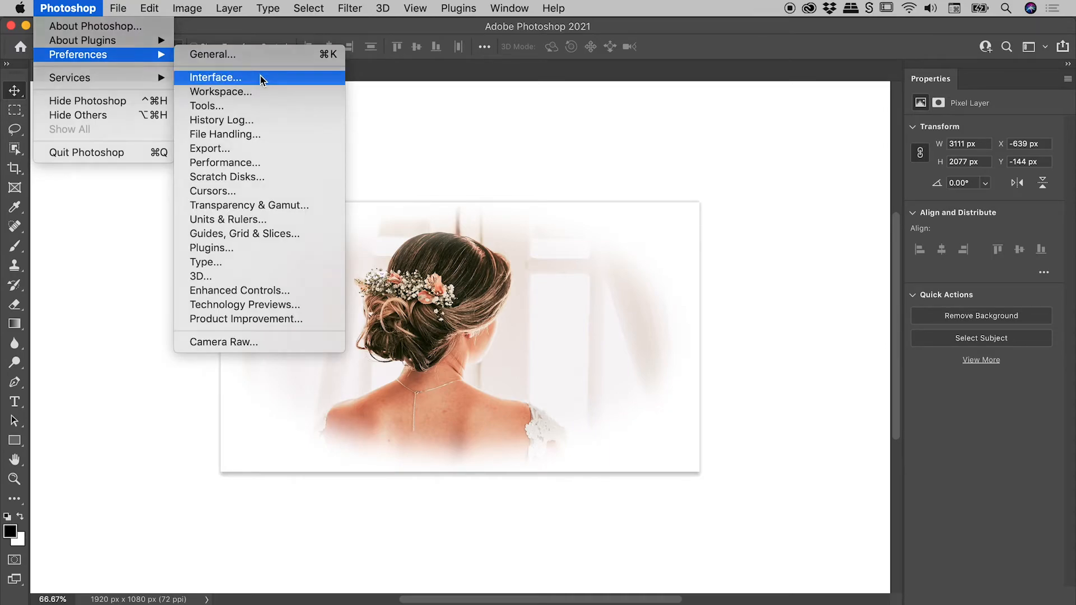
left_click(215, 77)
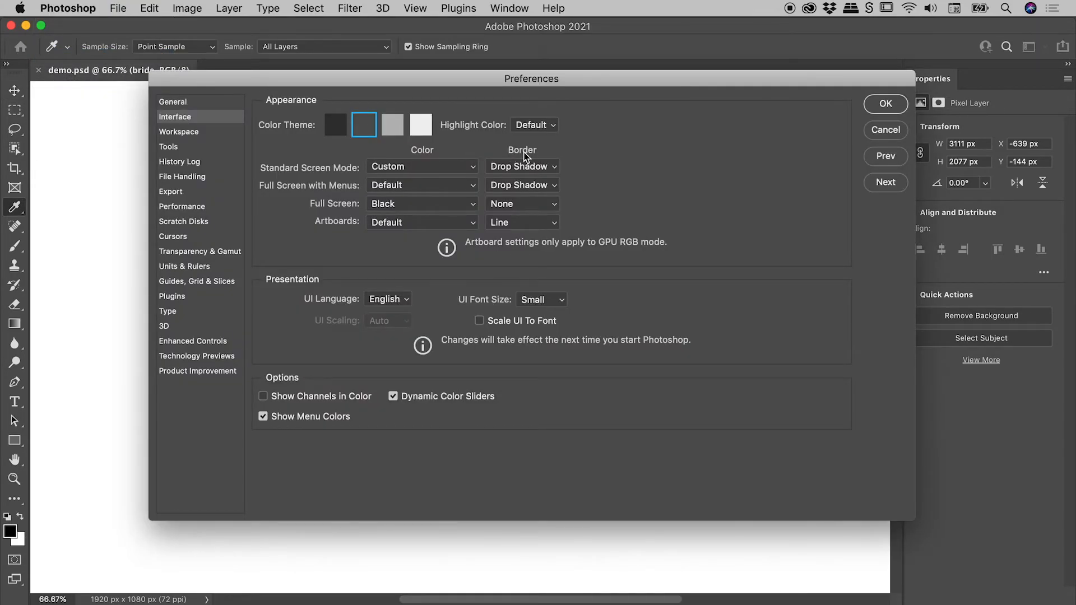
left_click_drag(531, 78, 523, 323)
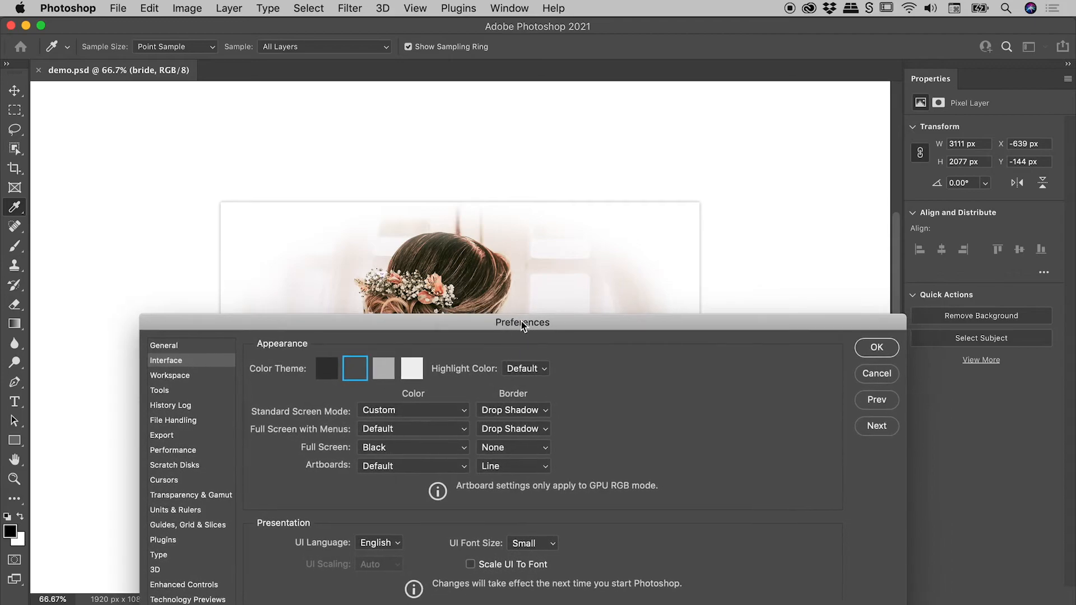
left_click(512, 410)
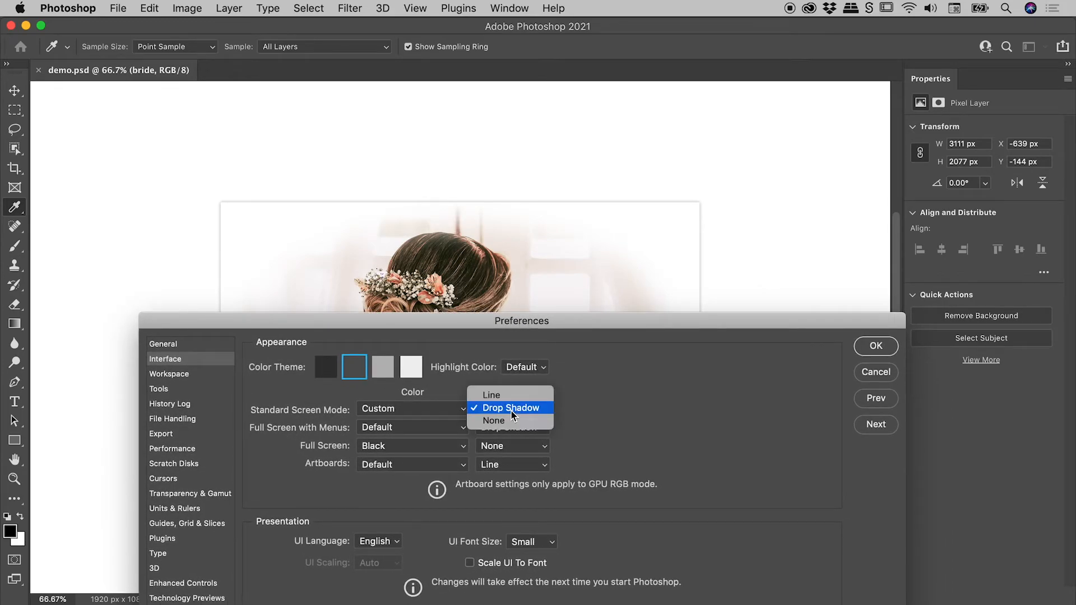
left_click(511, 408)
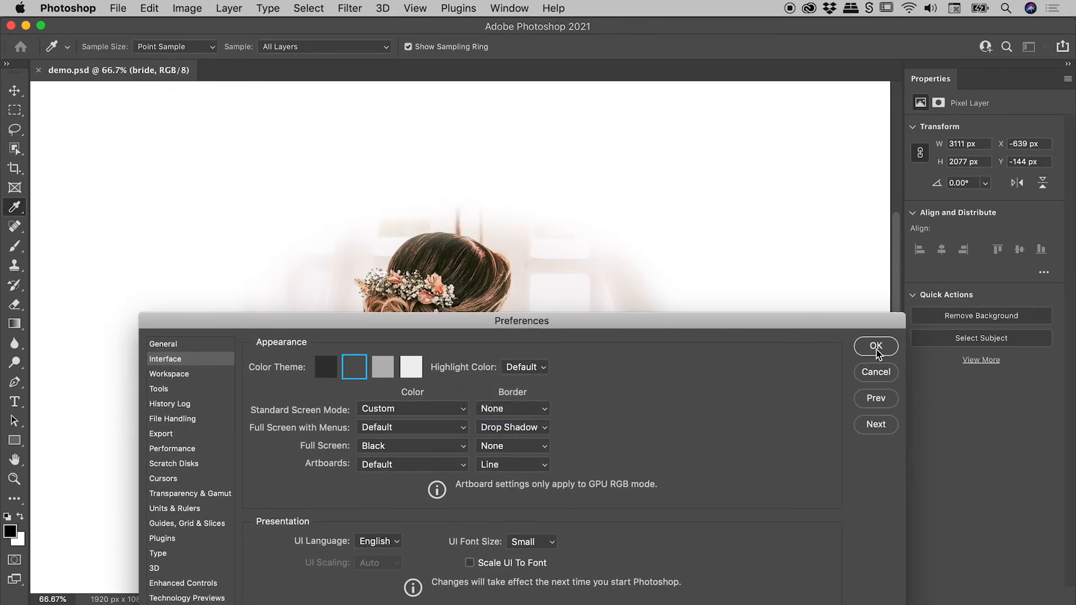
left_click(876, 347)
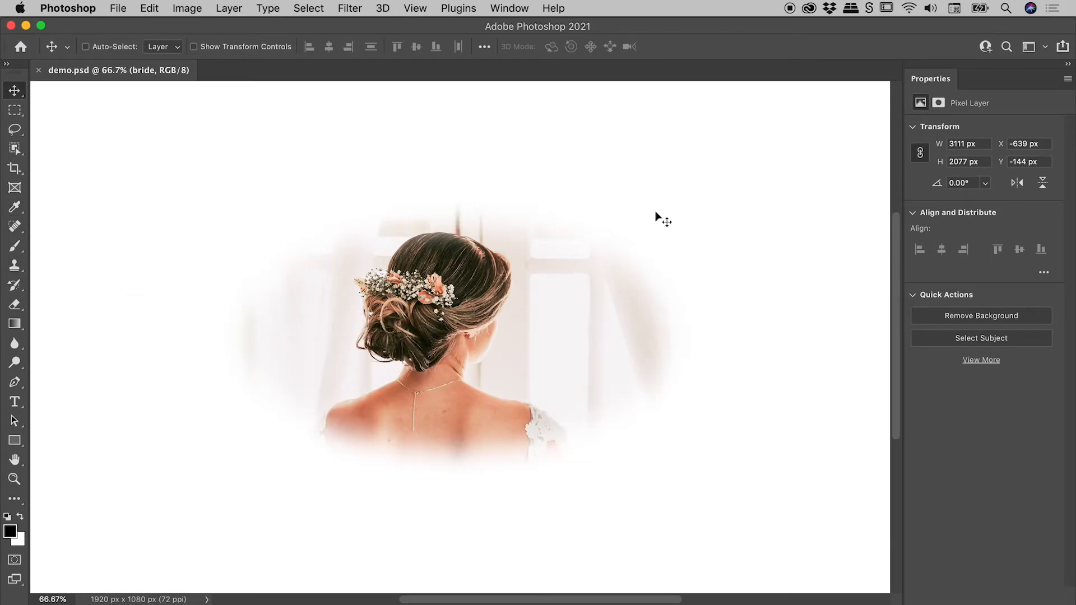
mouse_move(583, 201)
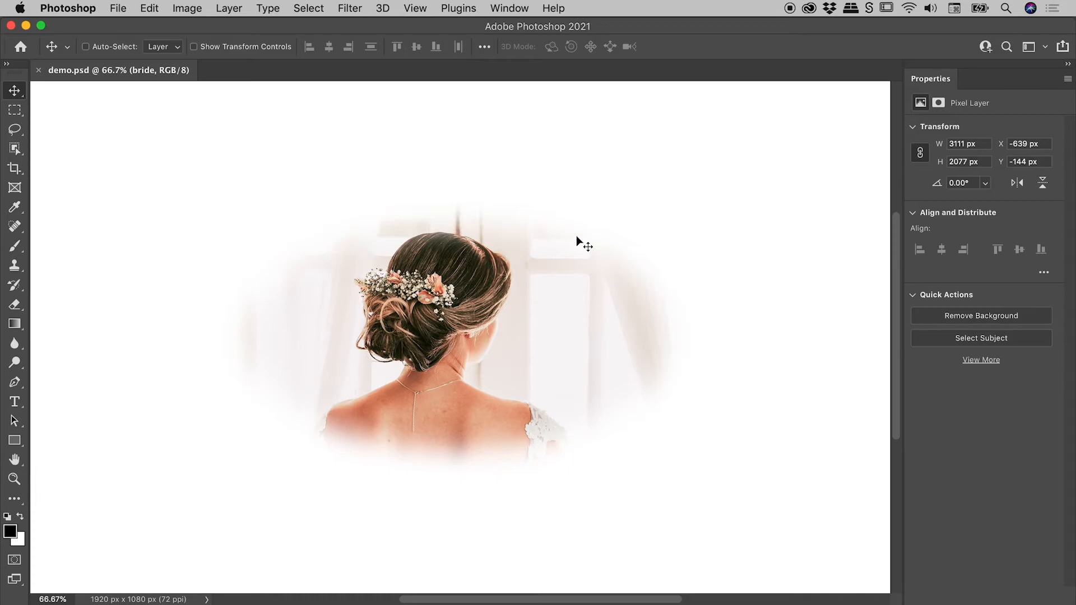
mouse_move(622, 219)
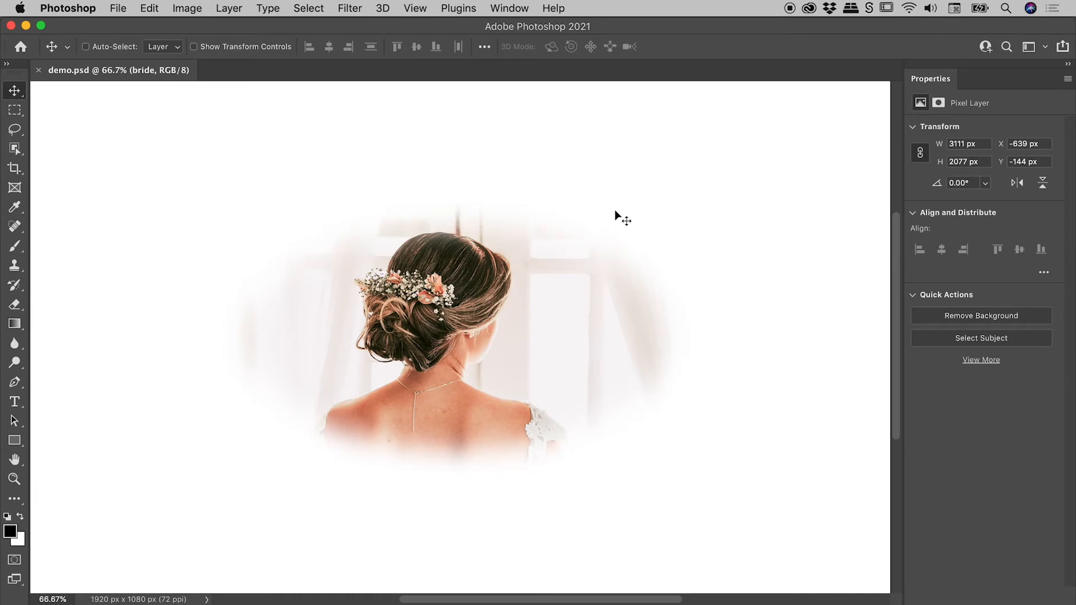
mouse_move(646, 175)
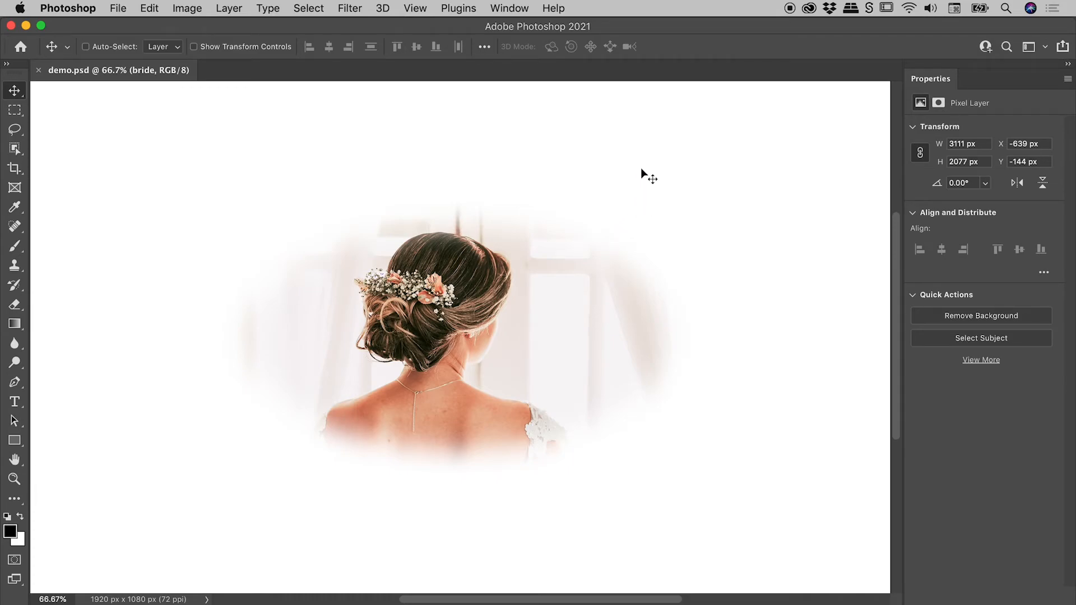
mouse_move(623, 219)
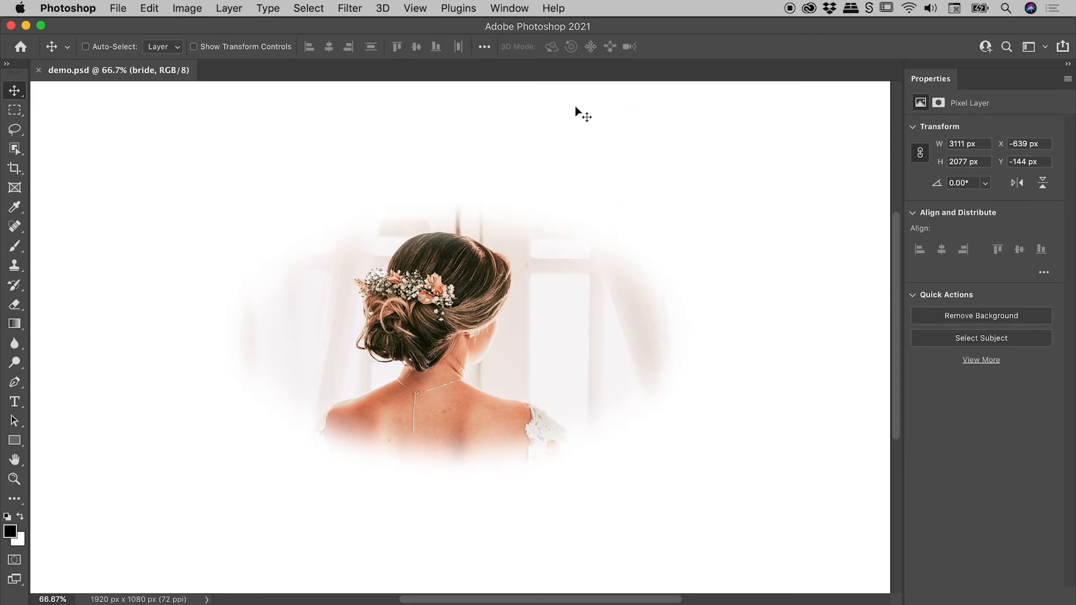
Step: Reset the canvas colour to Default dark gray from the right-click menu
right_click(580, 113)
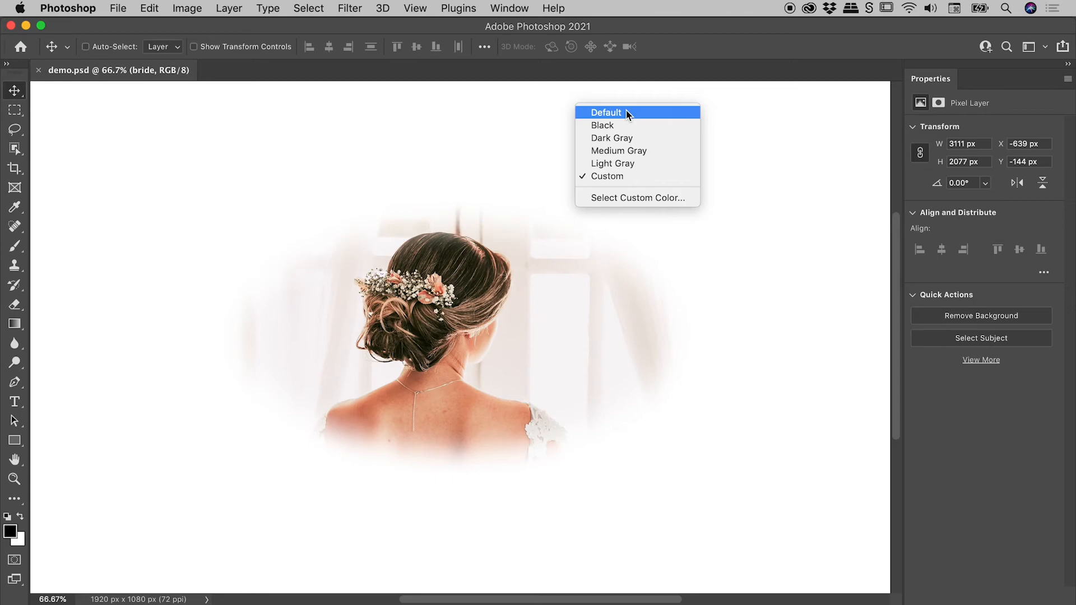
left_click(607, 112)
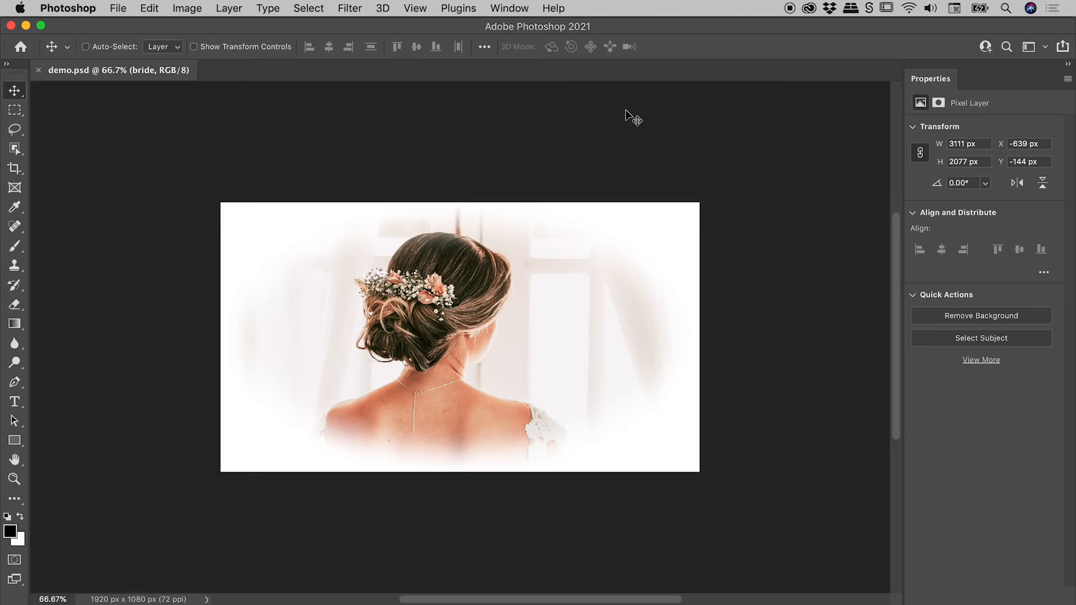